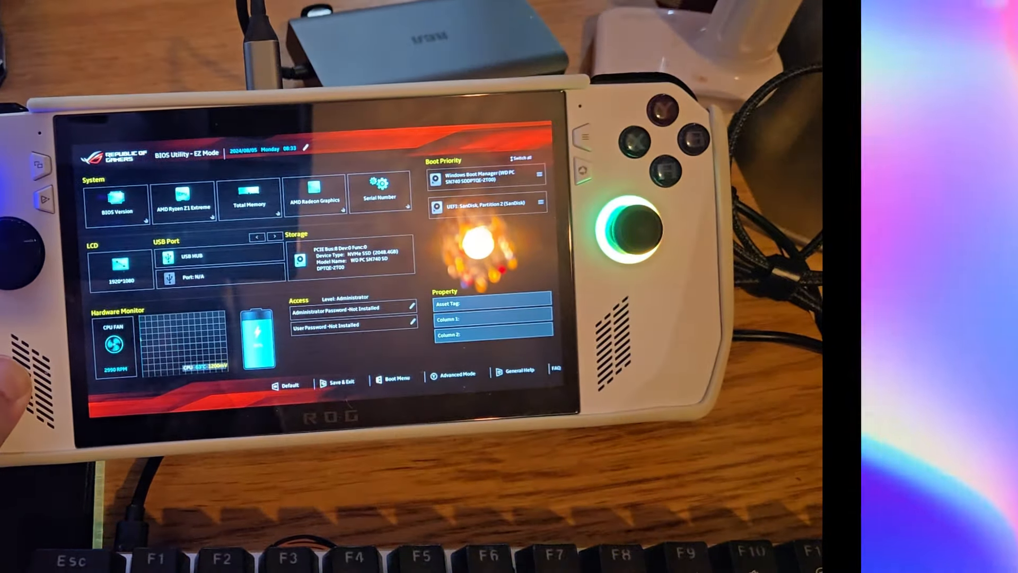
Leave EZ Mode for Advanced Mode via the F7 Advanced Mode button, landing on the Main tab
left_click(456, 371)
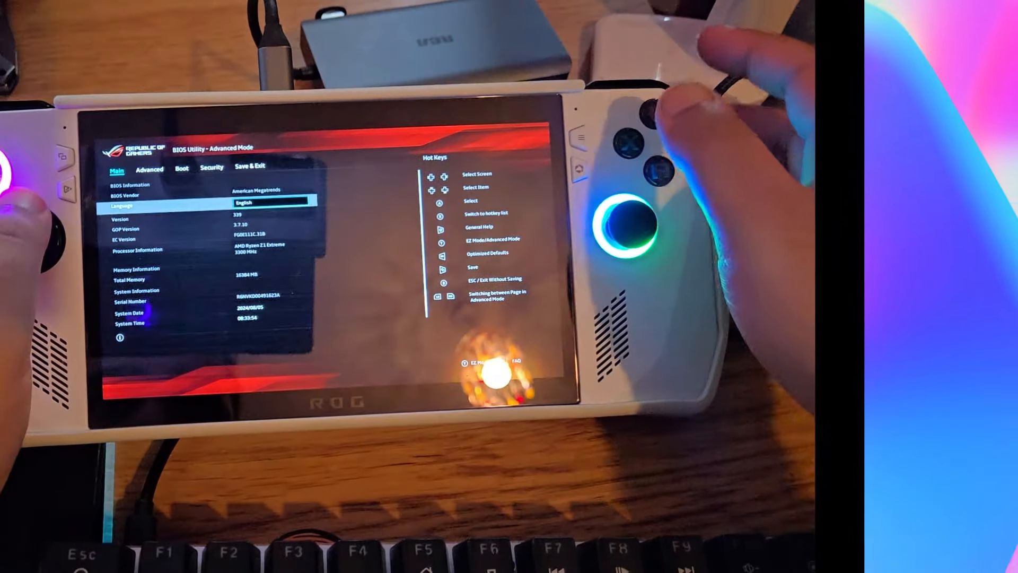